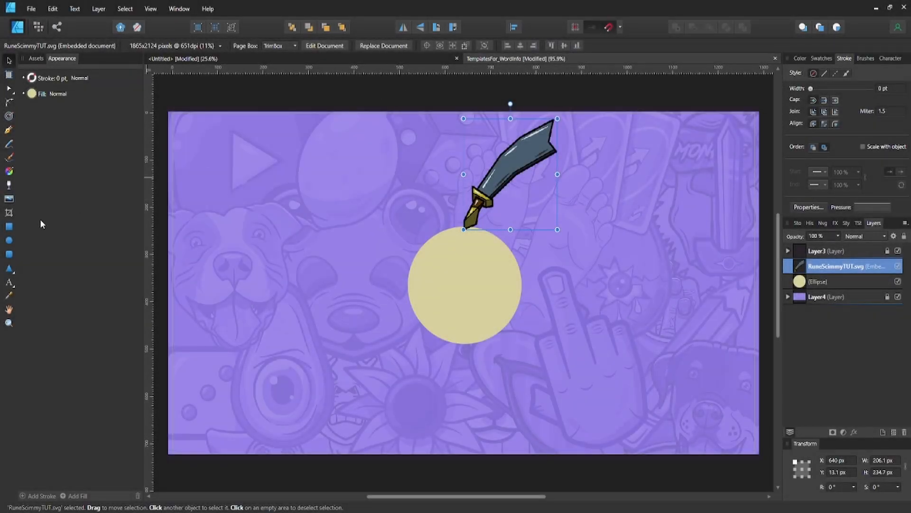
mouse_move(9, 240)
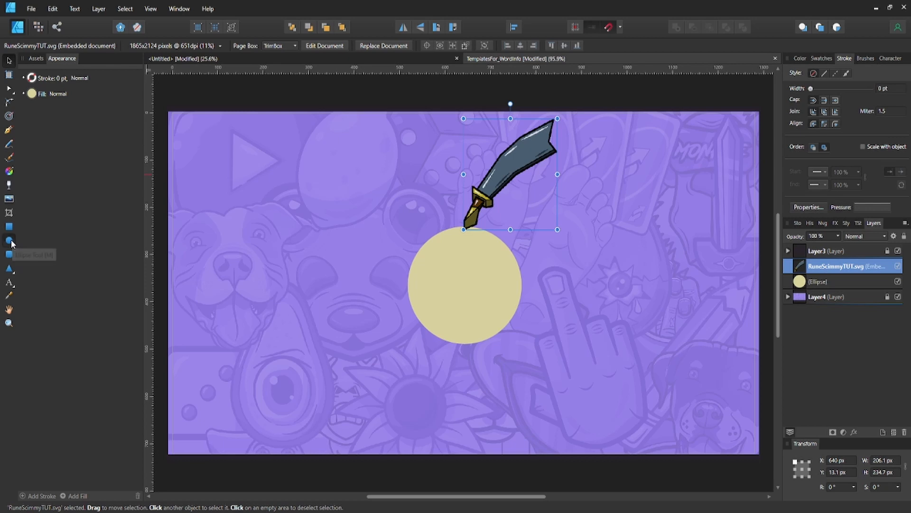
Move the sword's rotation centre onto its blade so the Transform panel reads X 743 px, Y 130.4 px
left_click_drag(314, 204, 353, 242)
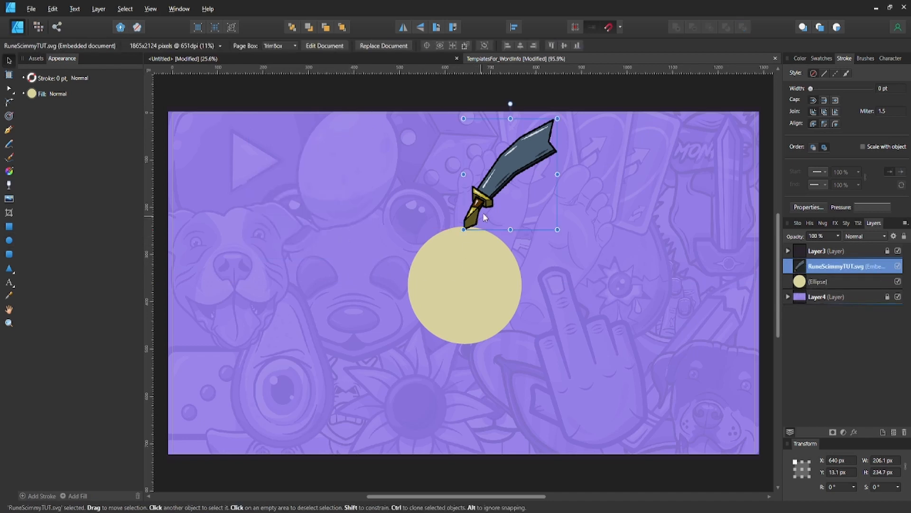
mouse_move(582, 265)
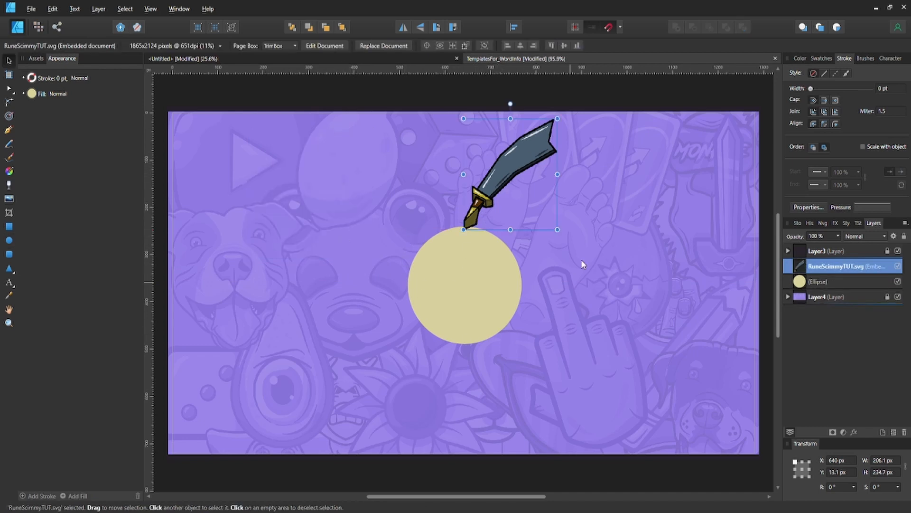
mouse_move(529, 162)
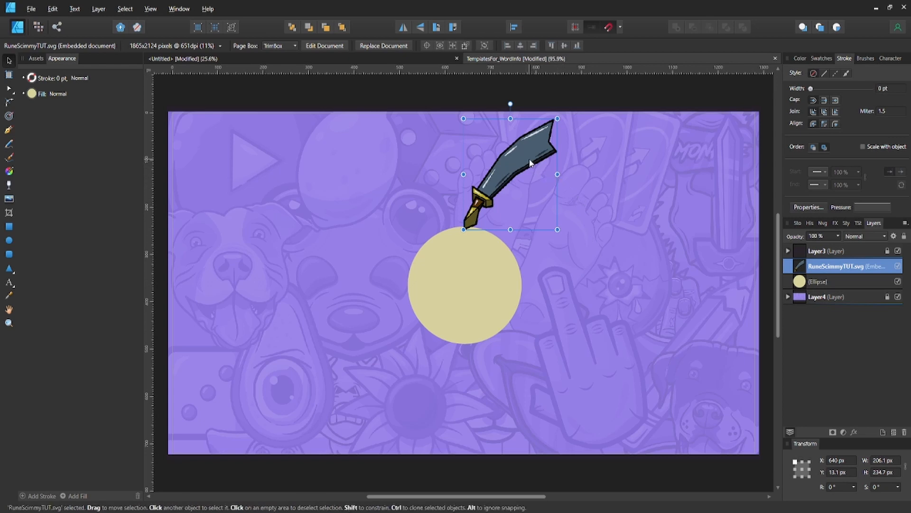
mouse_move(511, 181)
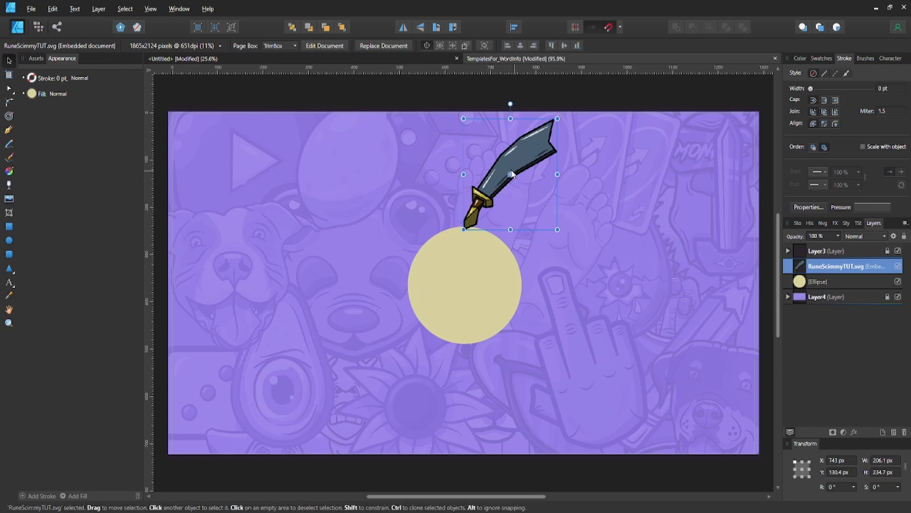
mouse_move(504, 180)
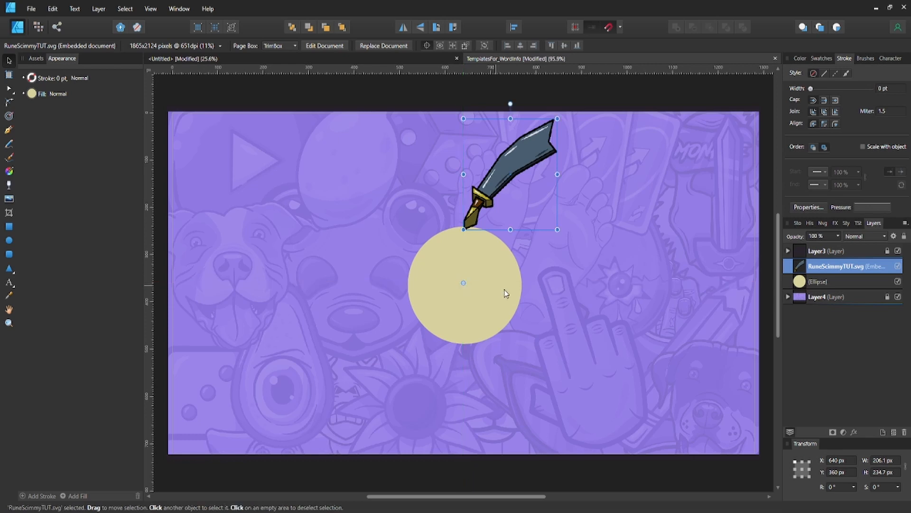
mouse_move(518, 294)
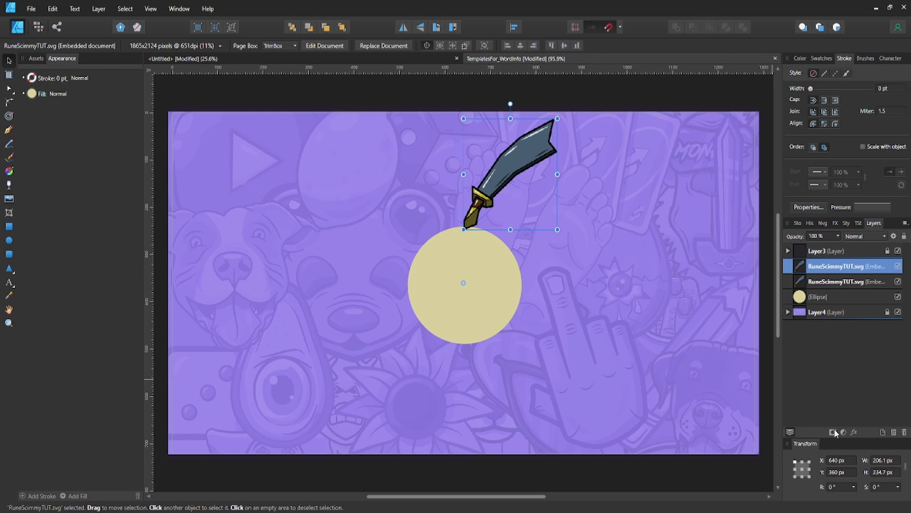
mouse_move(835, 472)
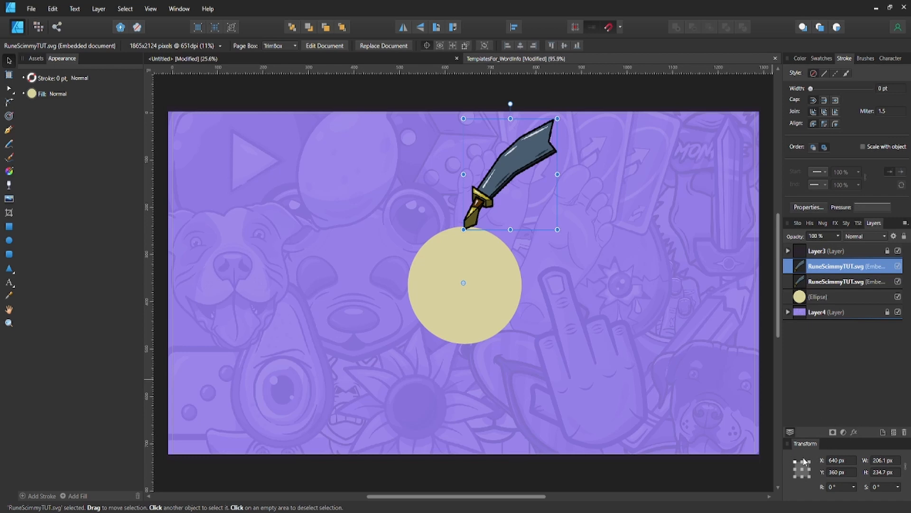
mouse_move(825, 470)
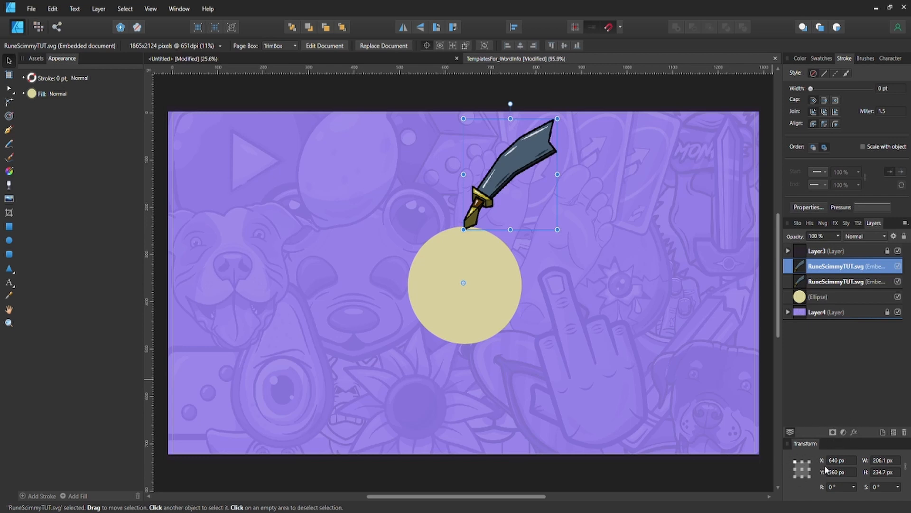
mouse_move(843, 490)
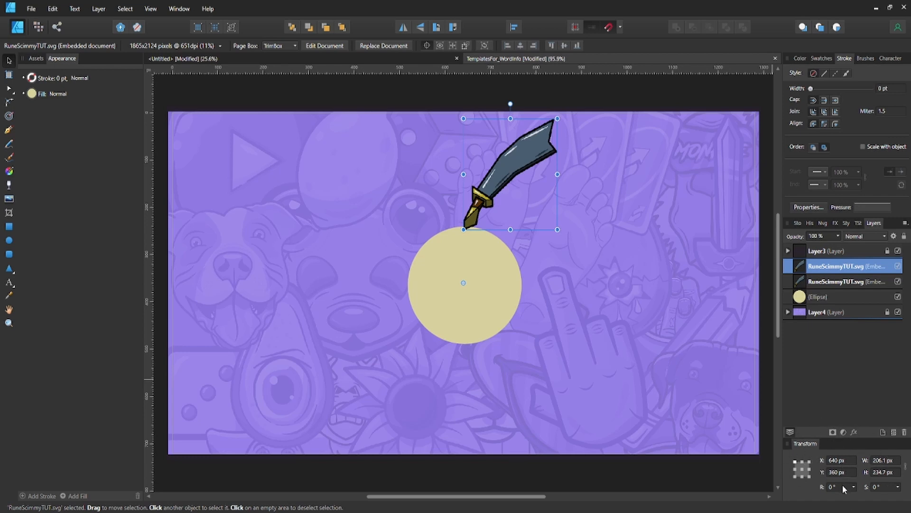
mouse_move(843, 486)
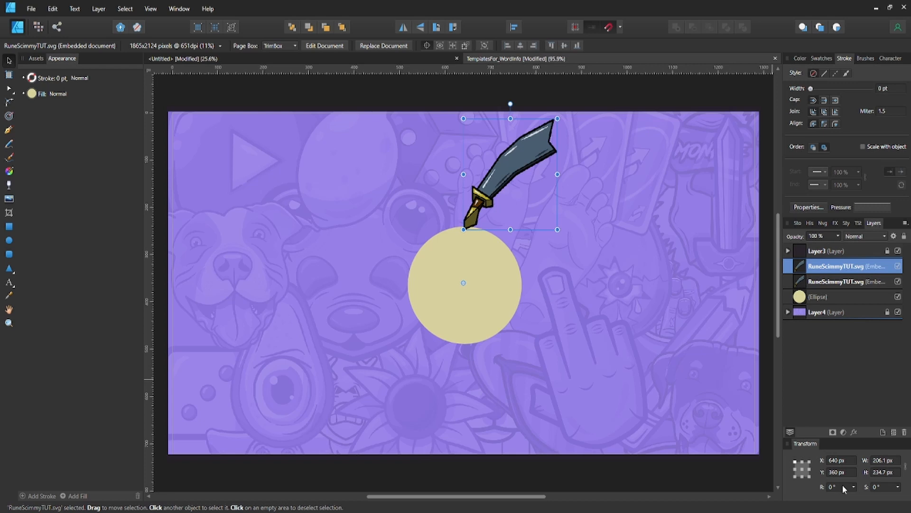
left_click(837, 486)
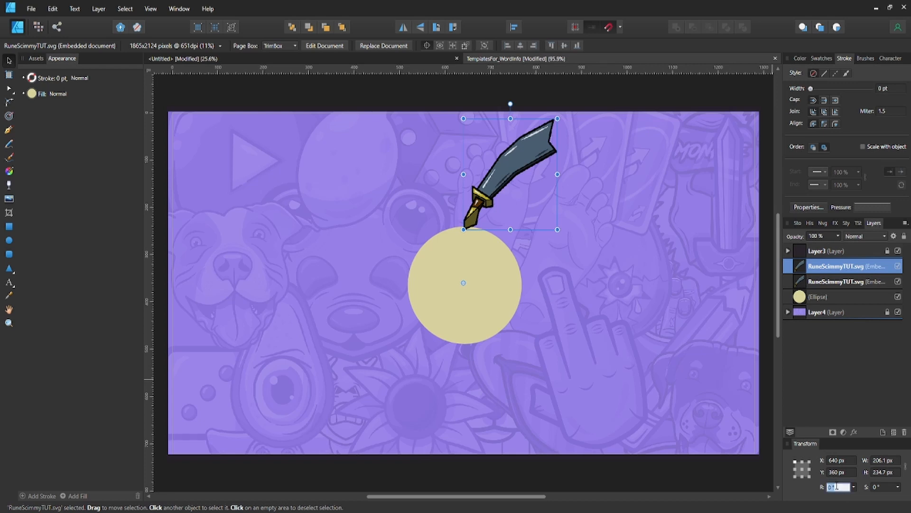
mouse_move(836, 476)
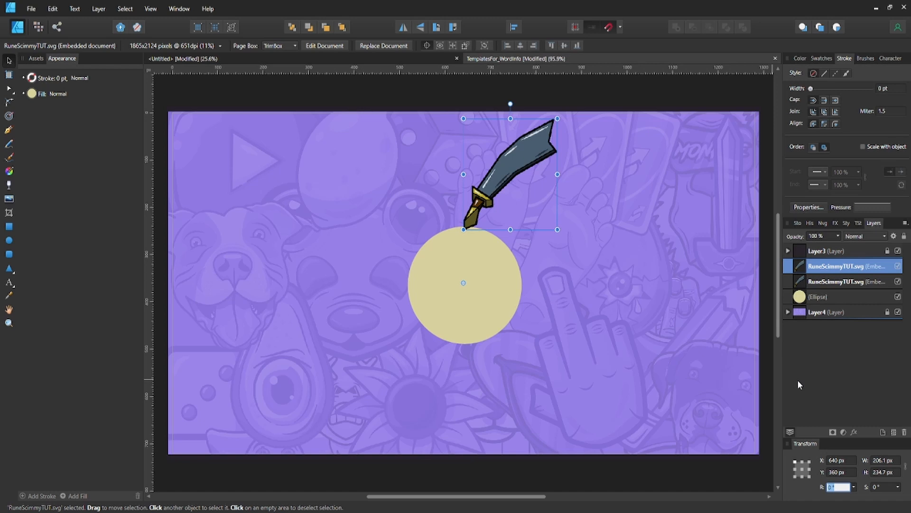
mouse_move(725, 369)
type("-45")
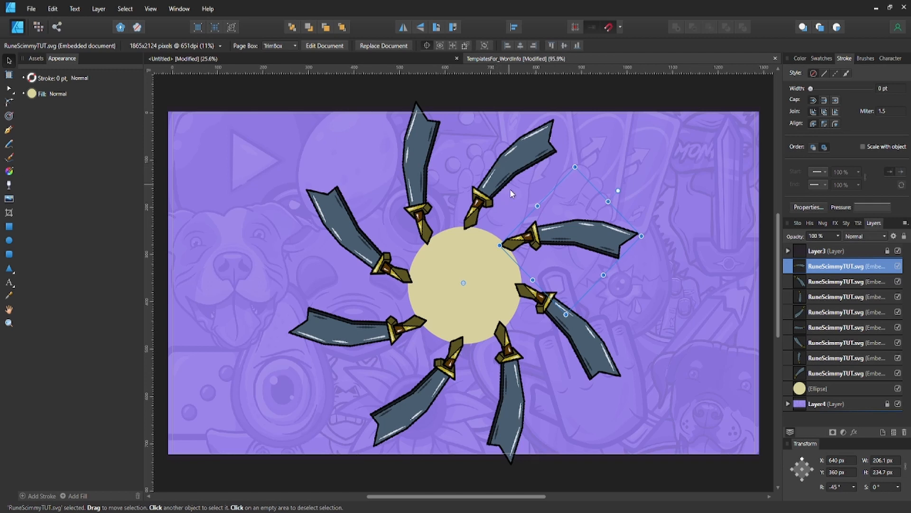
mouse_move(535, 227)
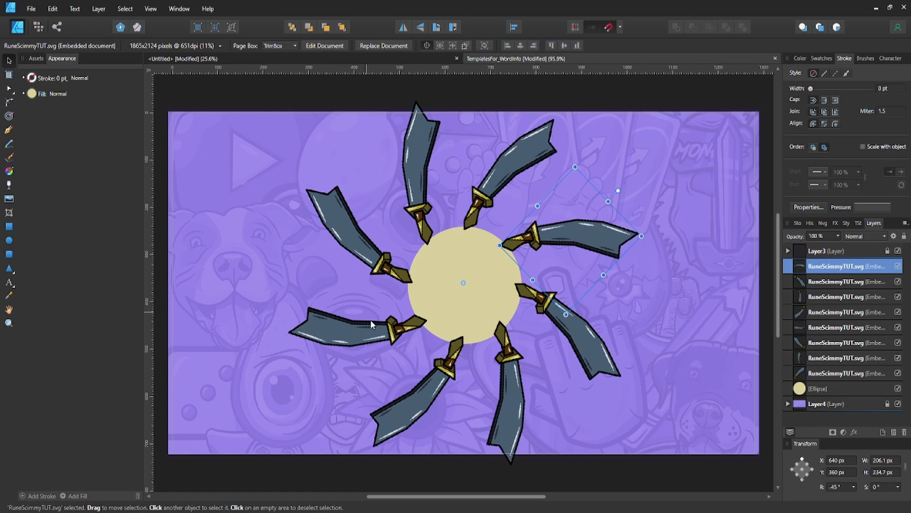
mouse_move(520, 294)
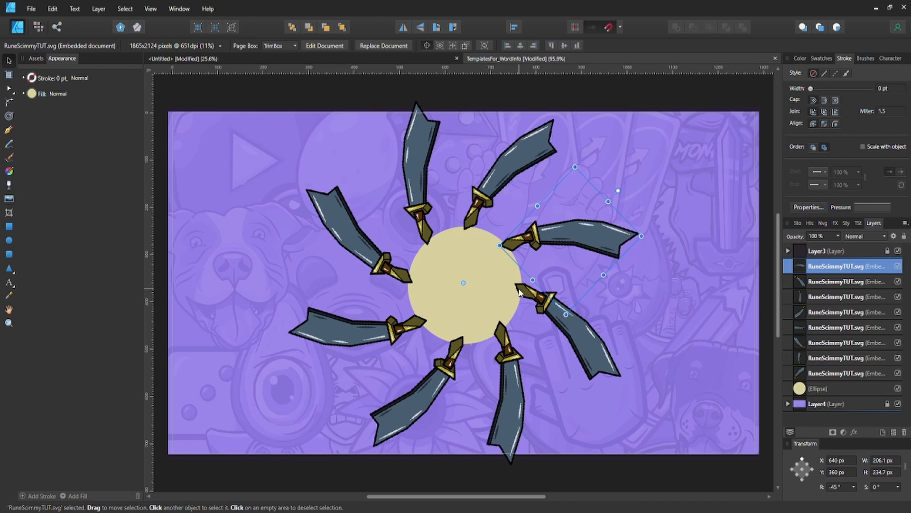
mouse_move(507, 285)
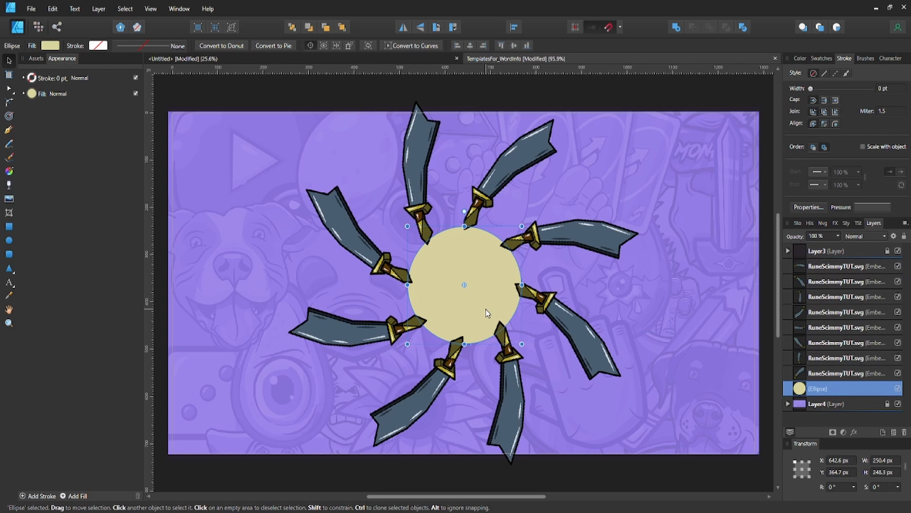
mouse_move(509, 266)
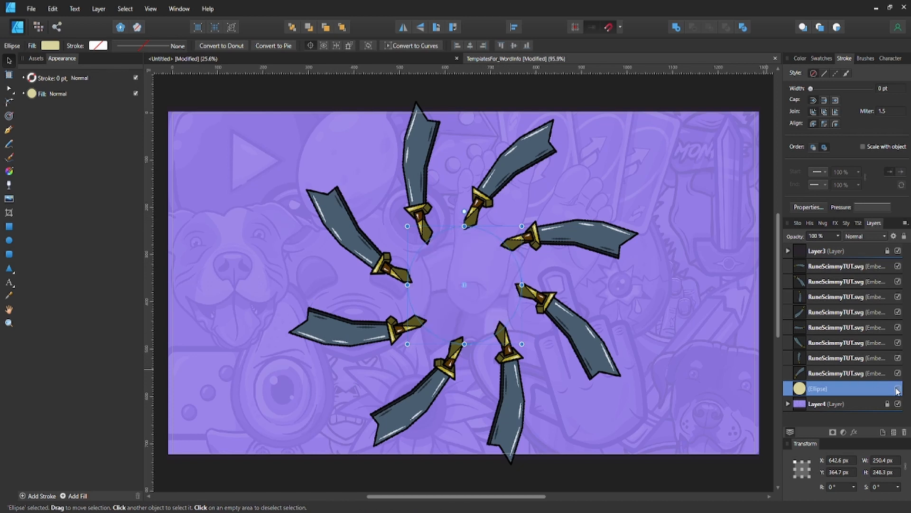
Deselect everything, leaving the eight swords ringed around the hidden circle's empty centre
left_click(589, 104)
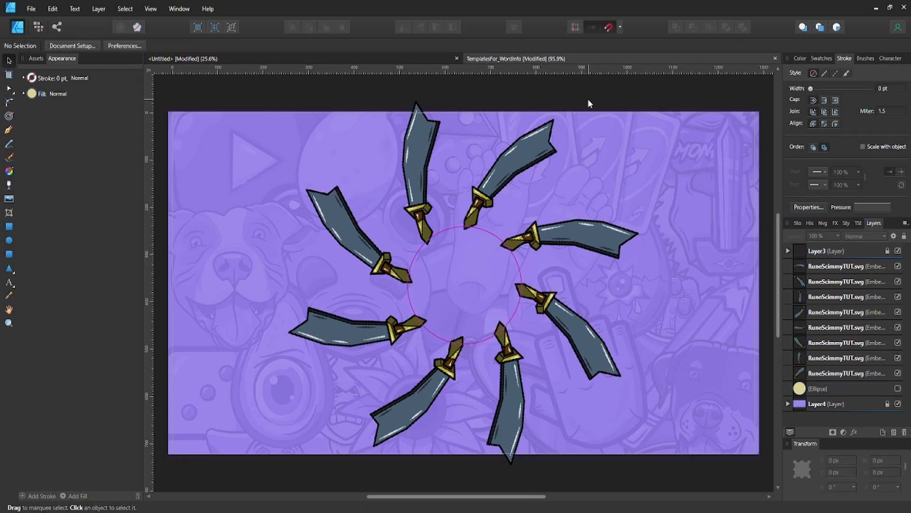